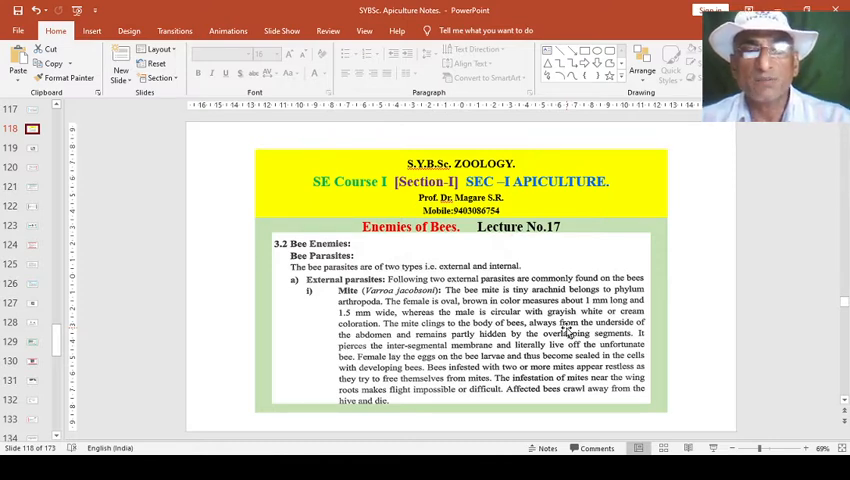
mouse_move(338, 307)
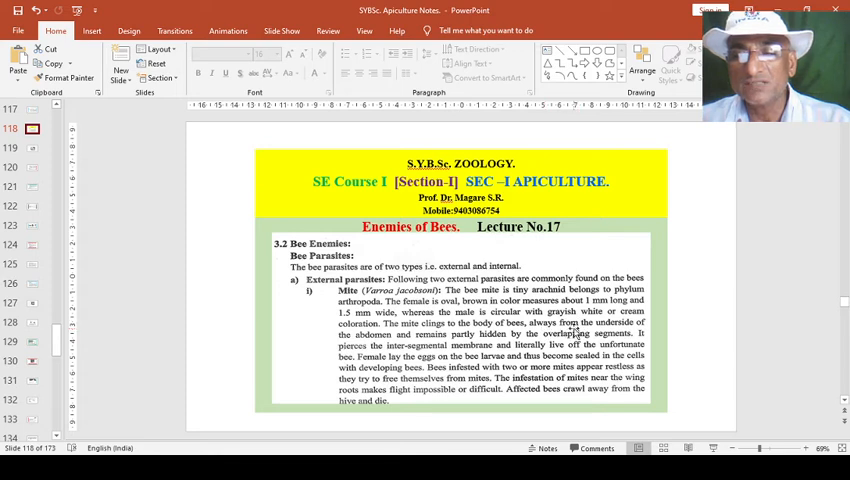
mouse_move(365, 340)
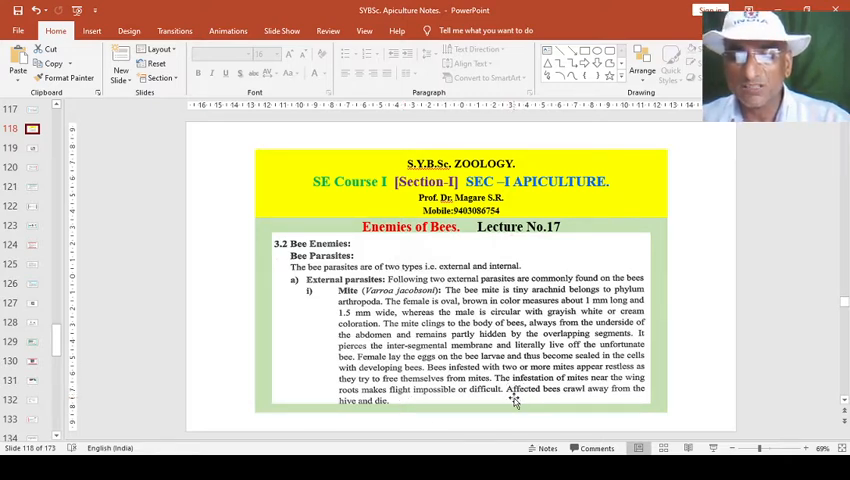
mouse_move(588, 397)
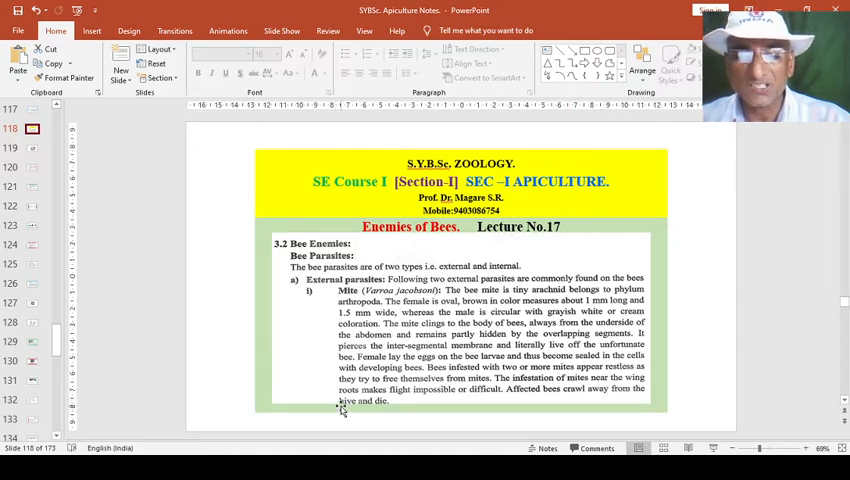
mouse_move(415, 400)
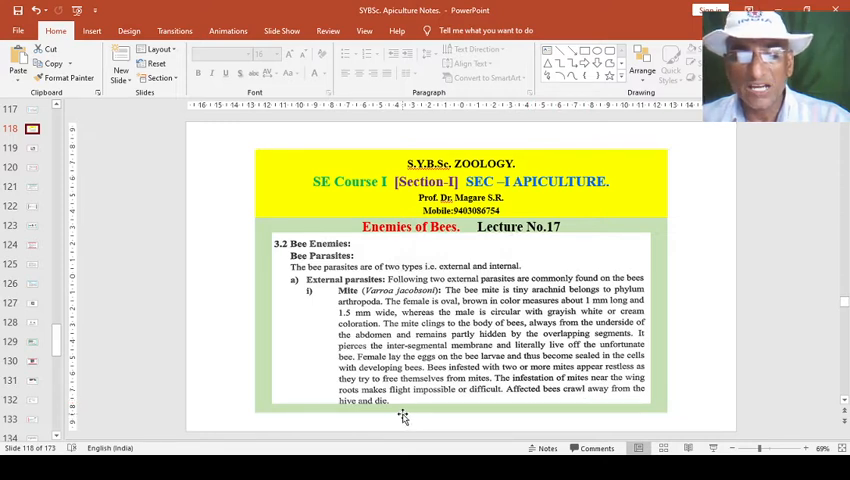
mouse_move(437, 405)
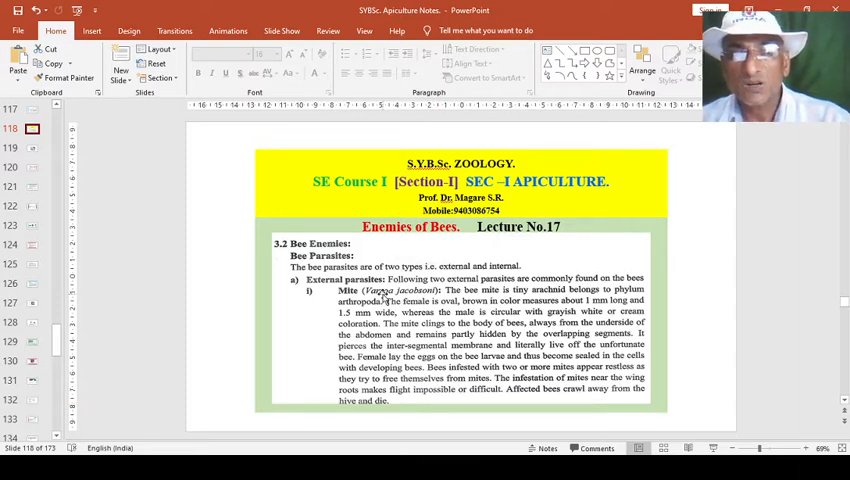
mouse_move(822, 411)
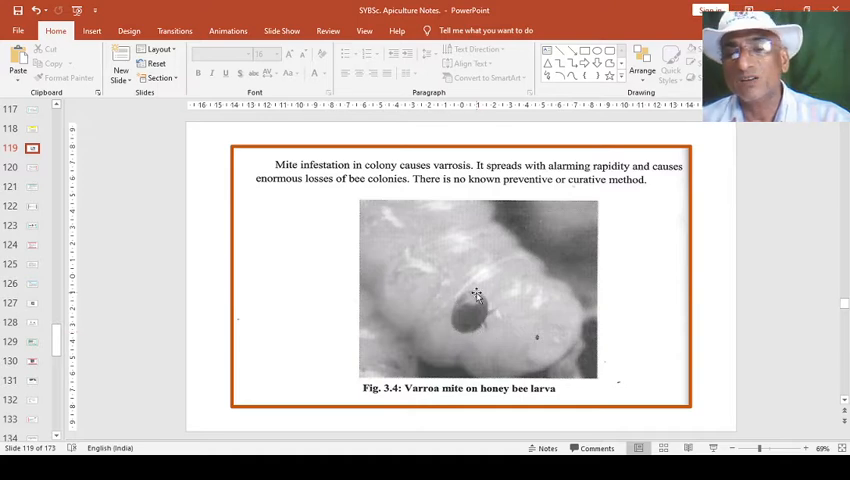
mouse_move(517, 281)
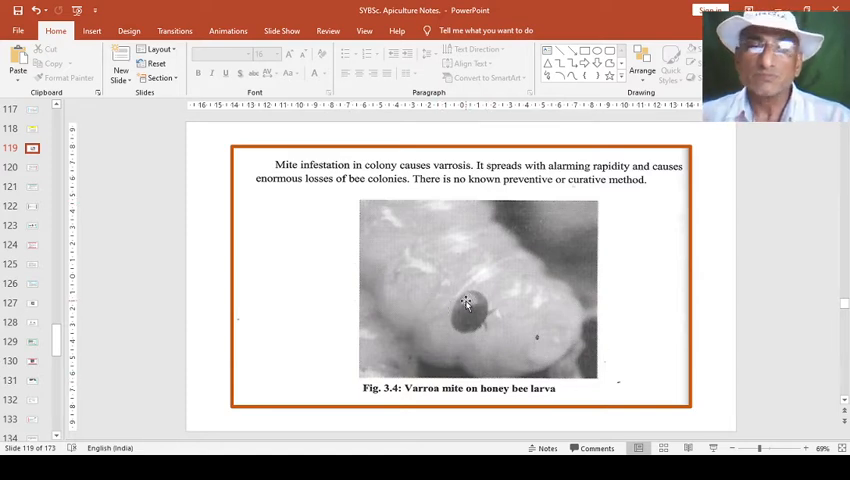
mouse_move(472, 195)
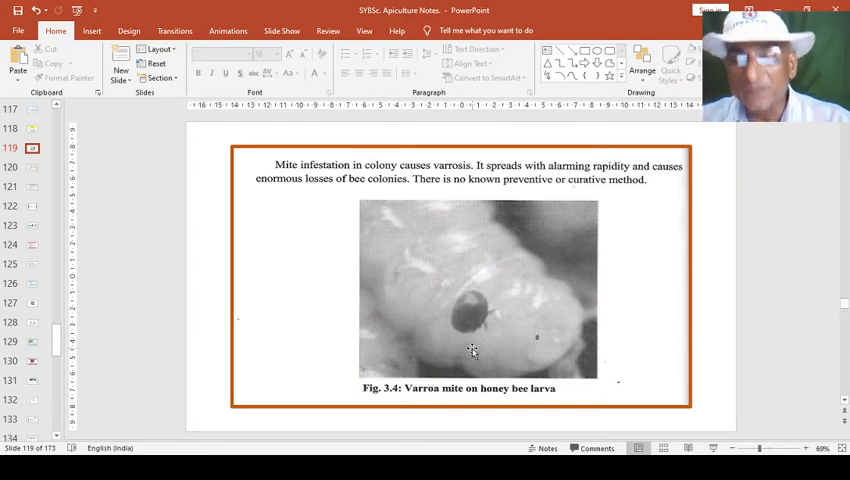
mouse_move(483, 291)
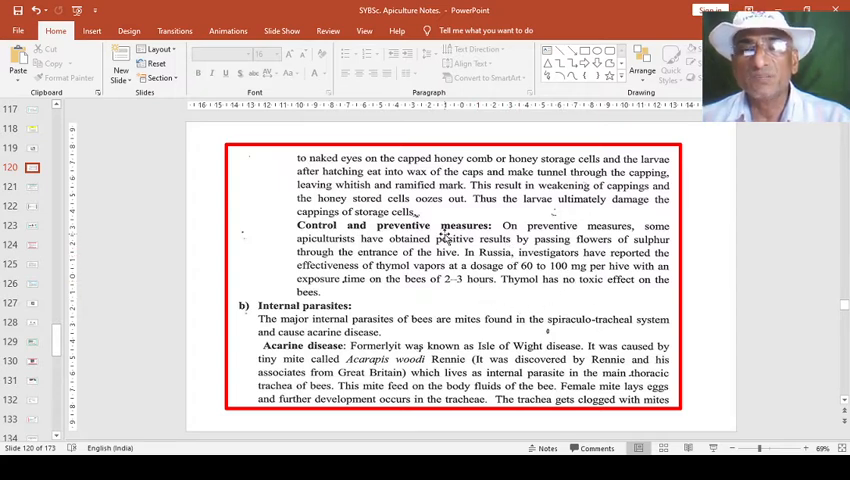
mouse_move(363, 323)
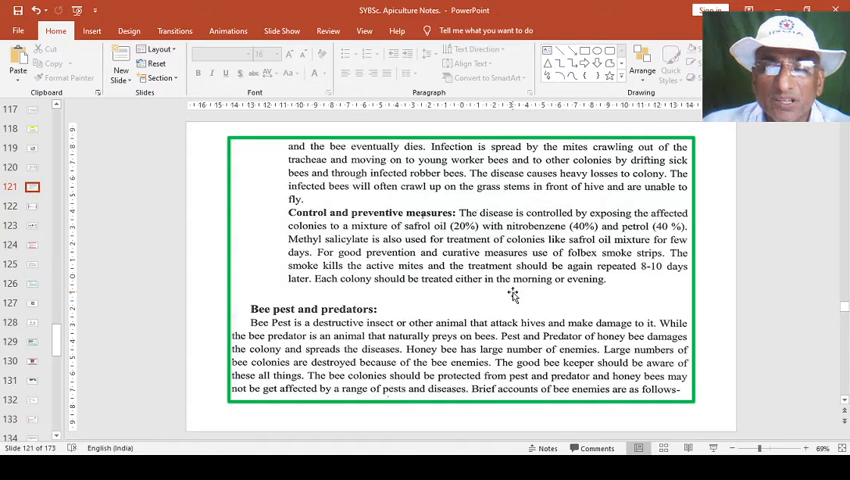
mouse_move(583, 302)
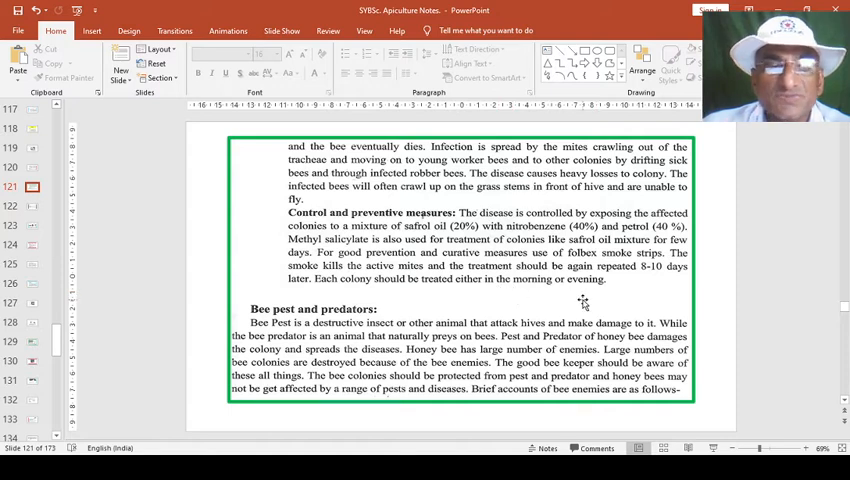
mouse_move(243, 270)
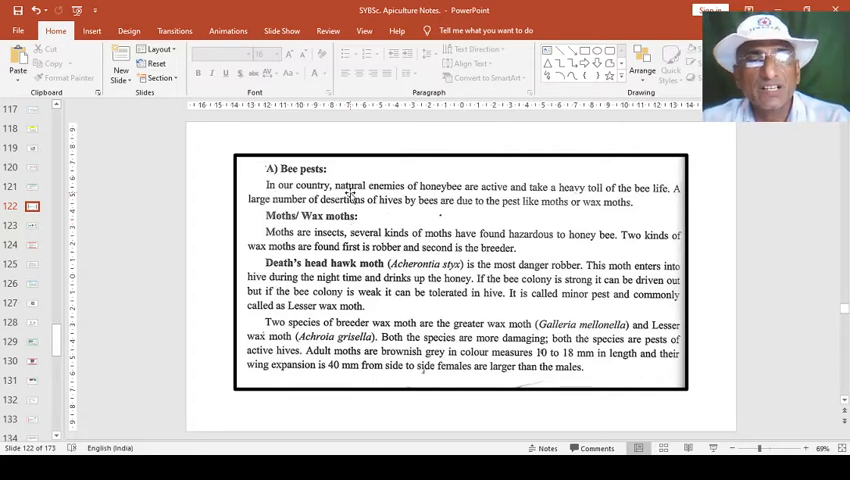
mouse_move(475, 200)
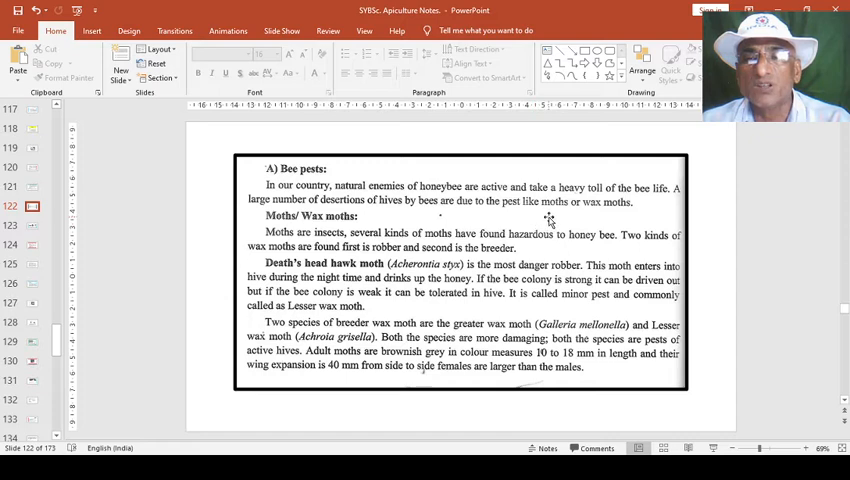
mouse_move(595, 220)
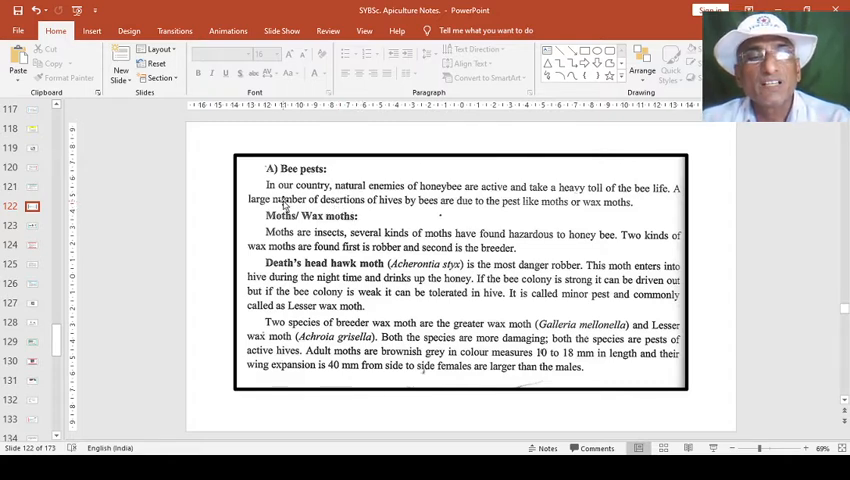
mouse_move(452, 215)
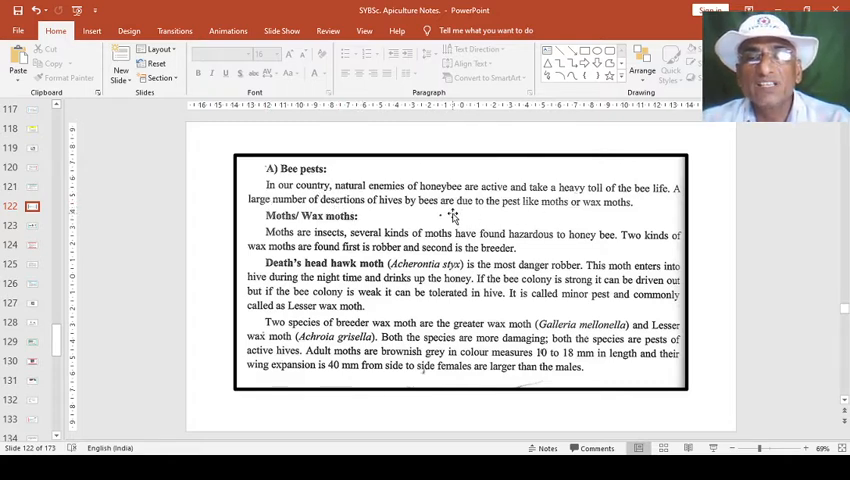
mouse_move(613, 216)
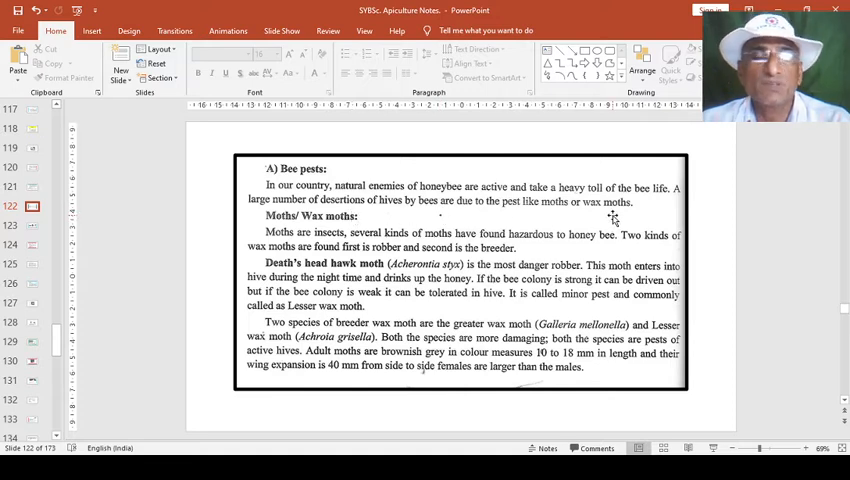
mouse_move(575, 218)
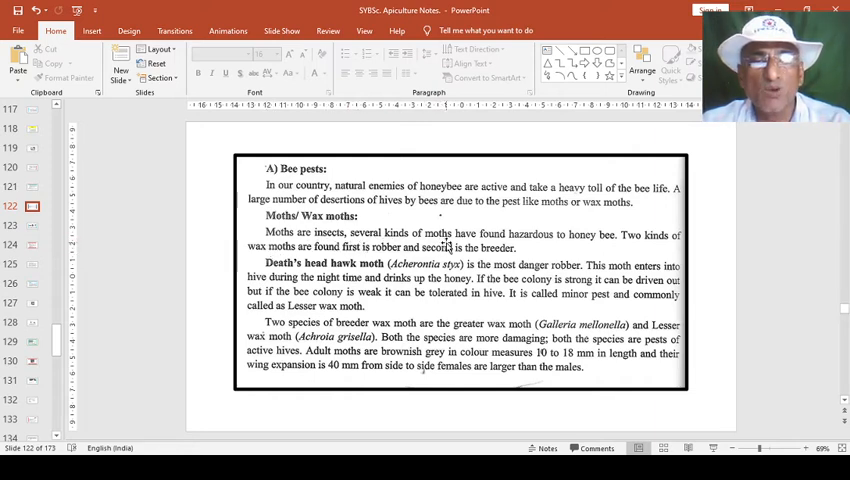
mouse_move(590, 250)
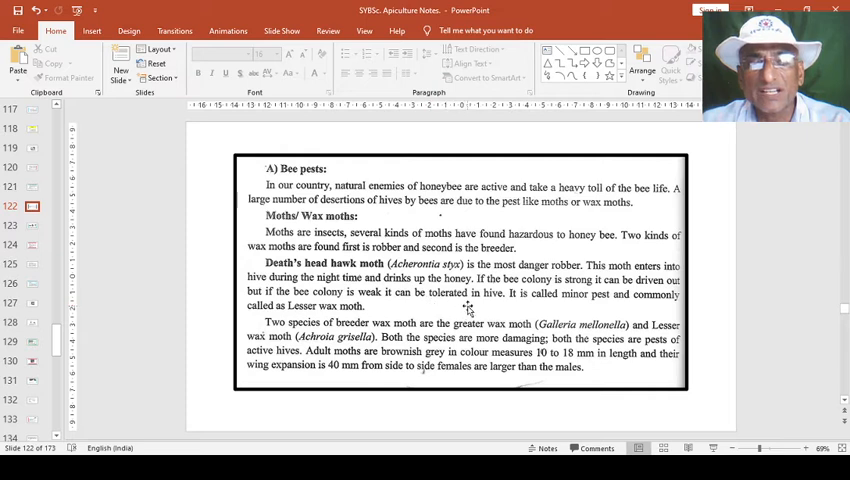
mouse_move(565, 308)
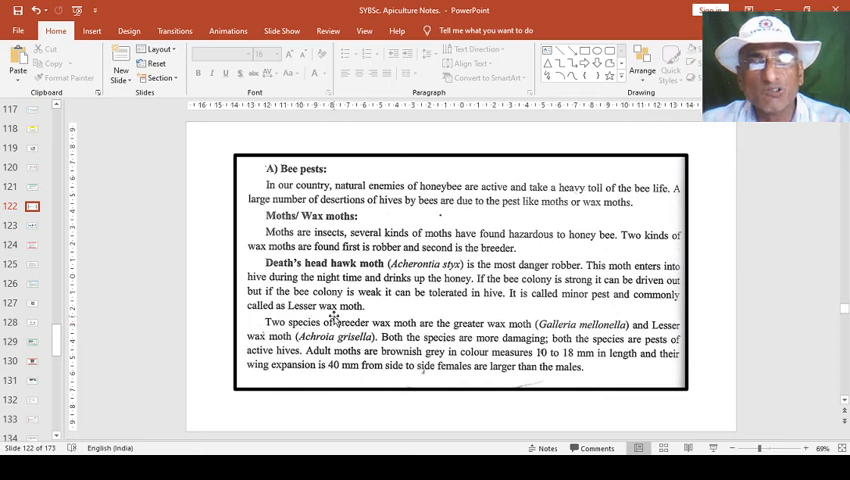
mouse_move(380, 314)
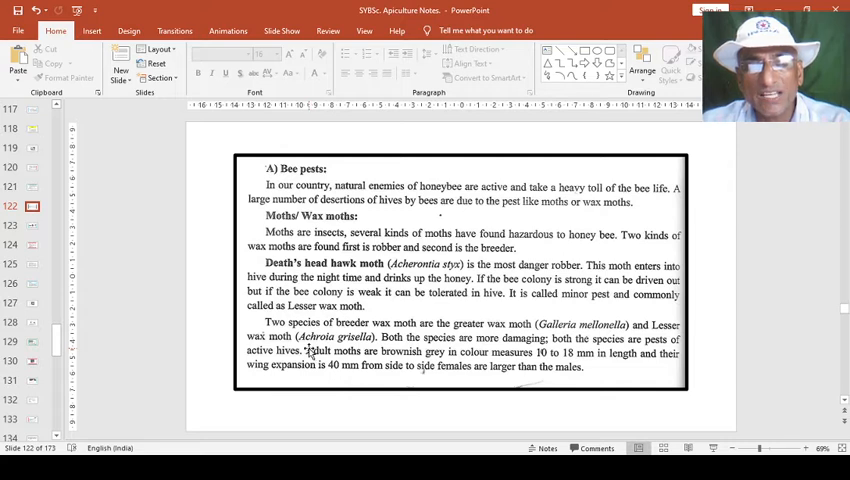
mouse_move(480, 378)
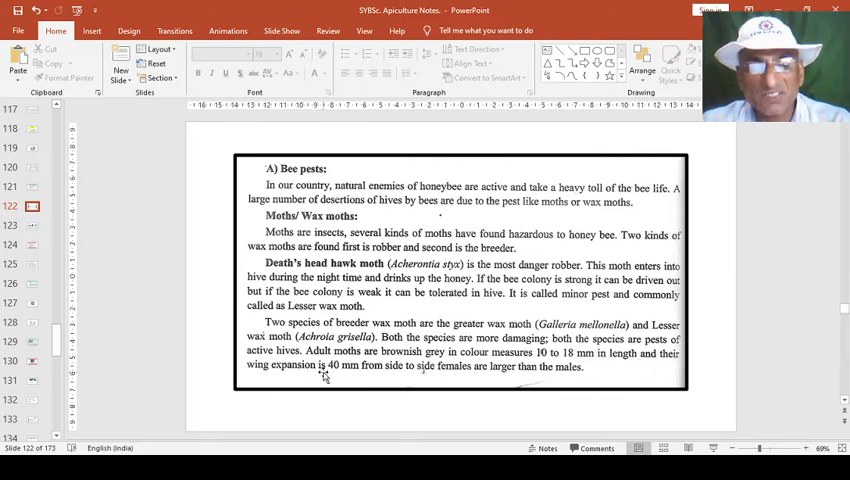
mouse_move(375, 378)
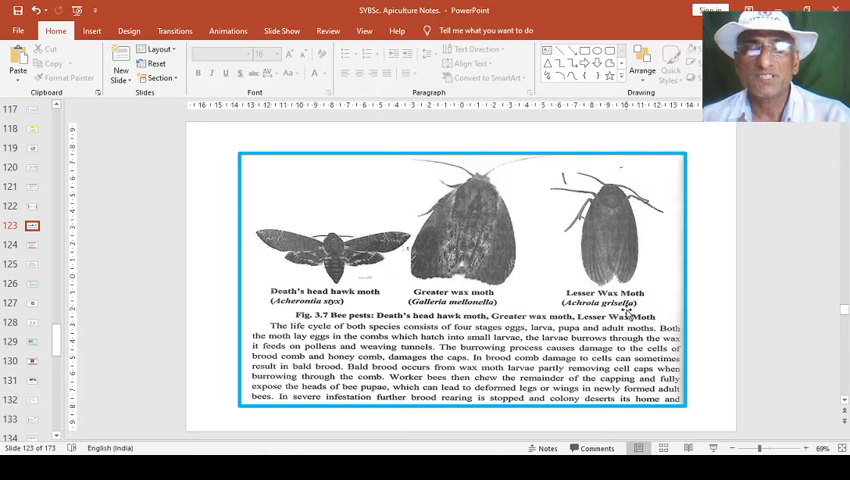
mouse_move(456, 368)
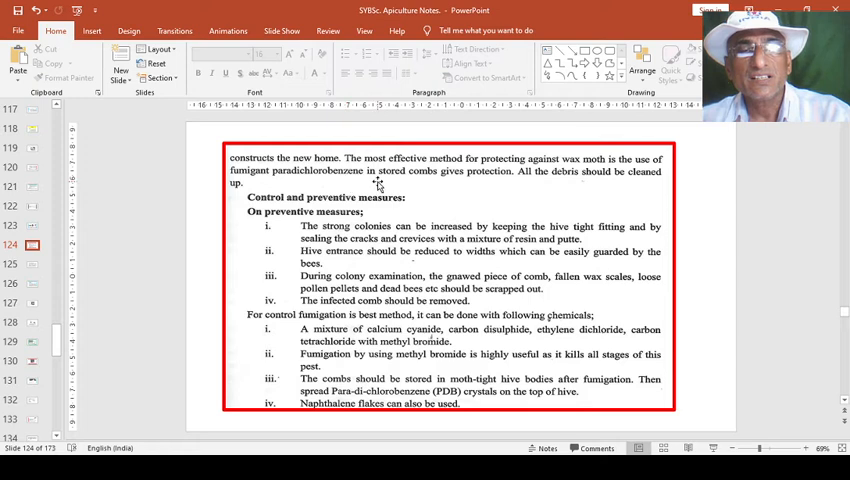
mouse_move(485, 188)
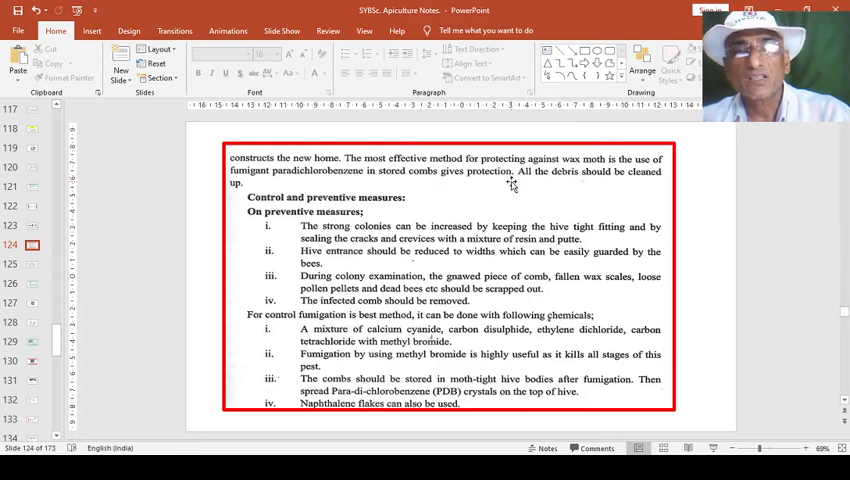
mouse_move(580, 189)
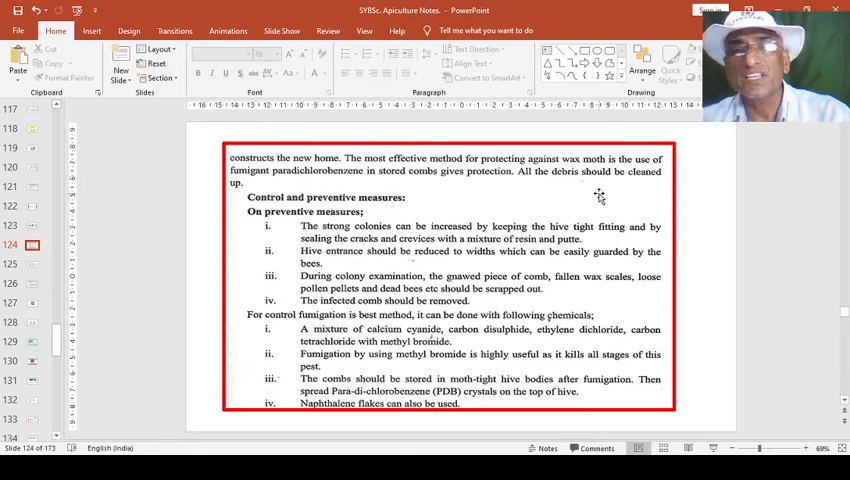
mouse_move(283, 230)
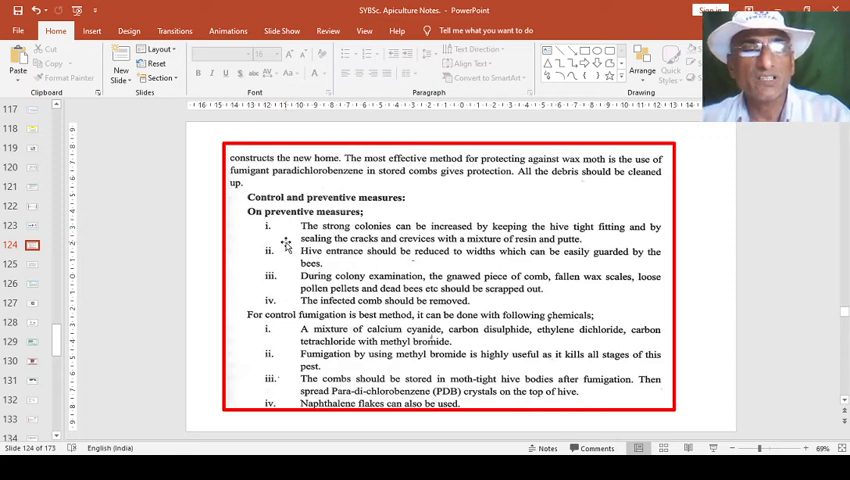
mouse_move(332, 263)
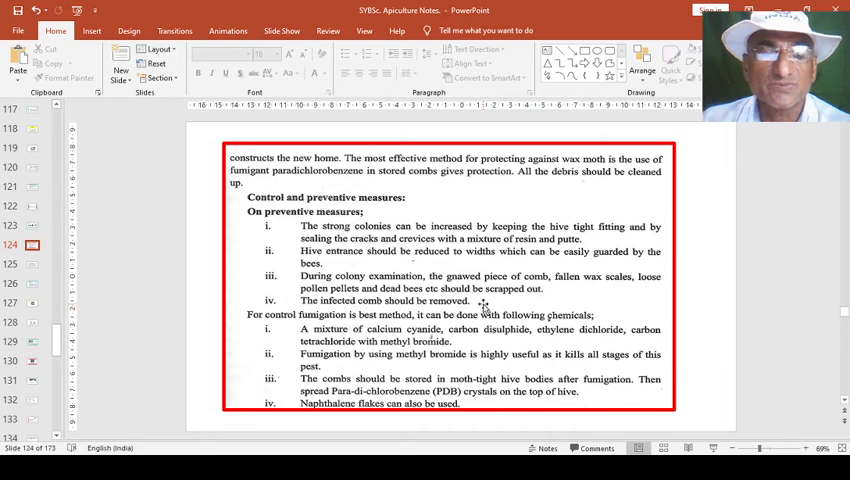
mouse_move(283, 302)
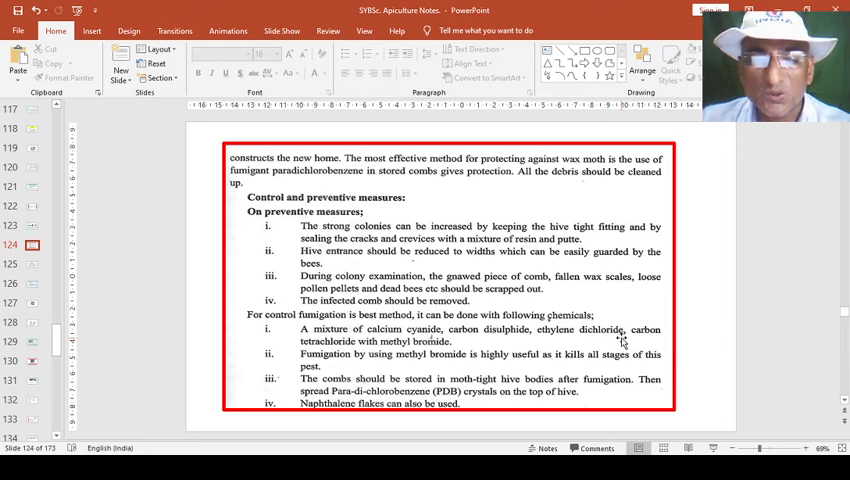
mouse_move(512, 362)
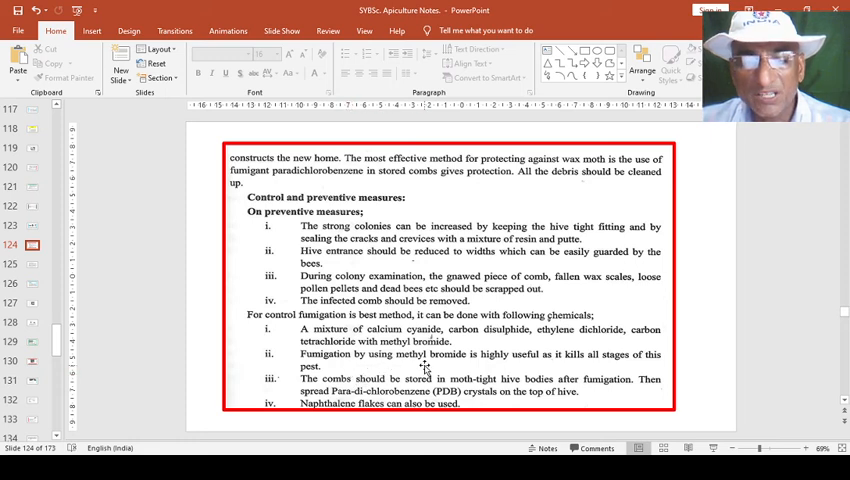
mouse_move(483, 367)
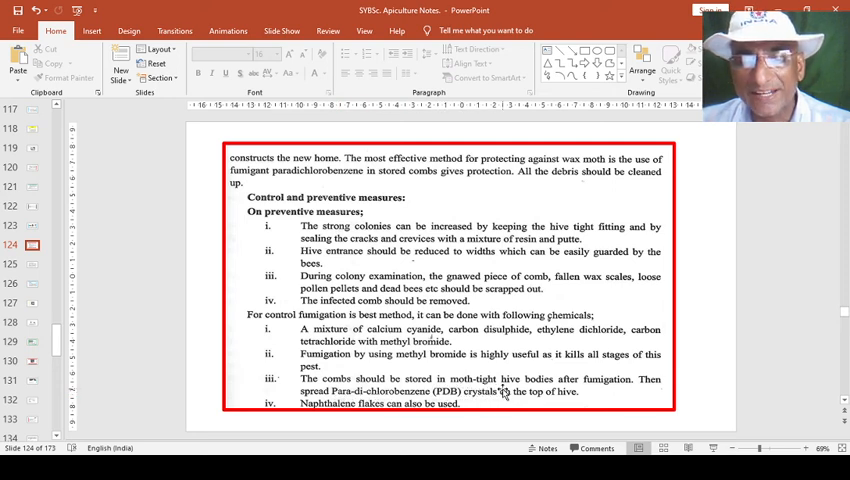
mouse_move(610, 391)
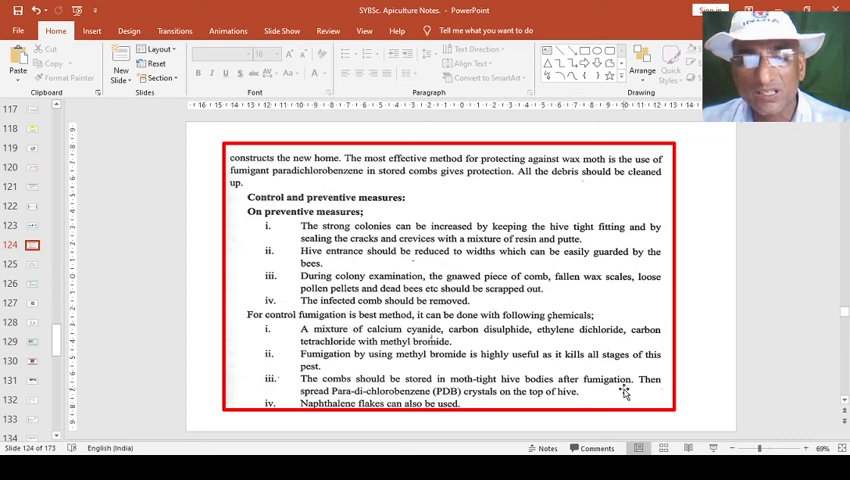
mouse_move(348, 406)
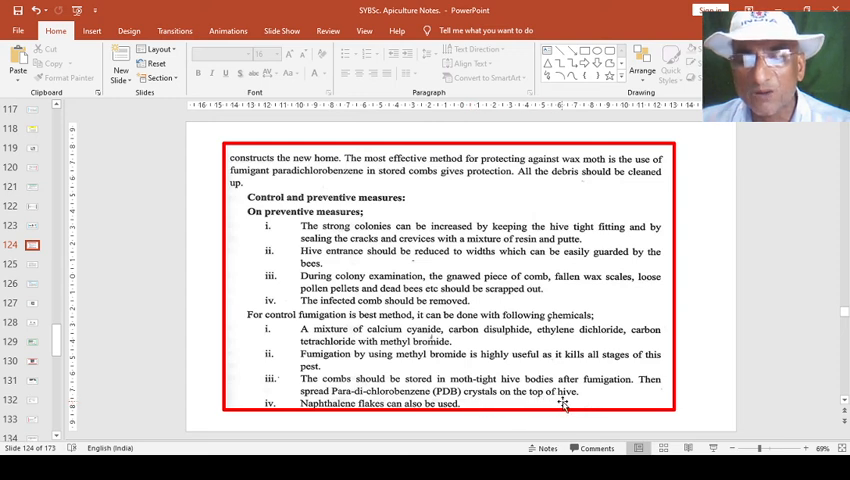
mouse_move(347, 441)
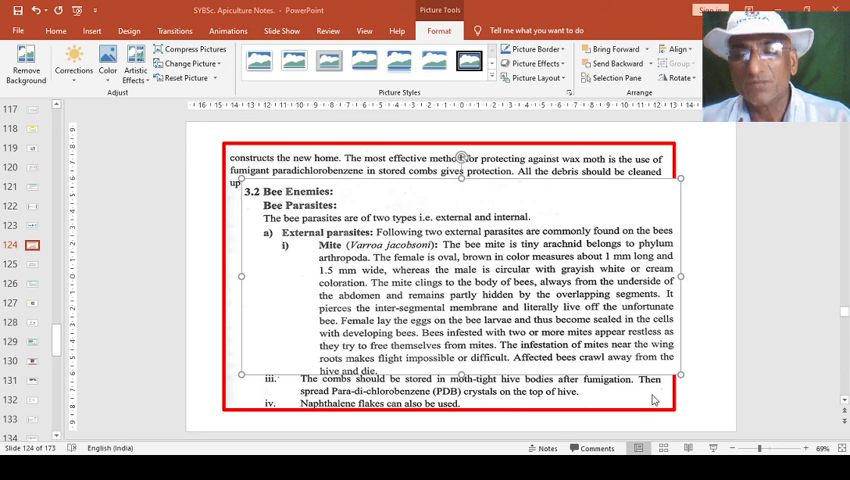
mouse_move(790, 377)
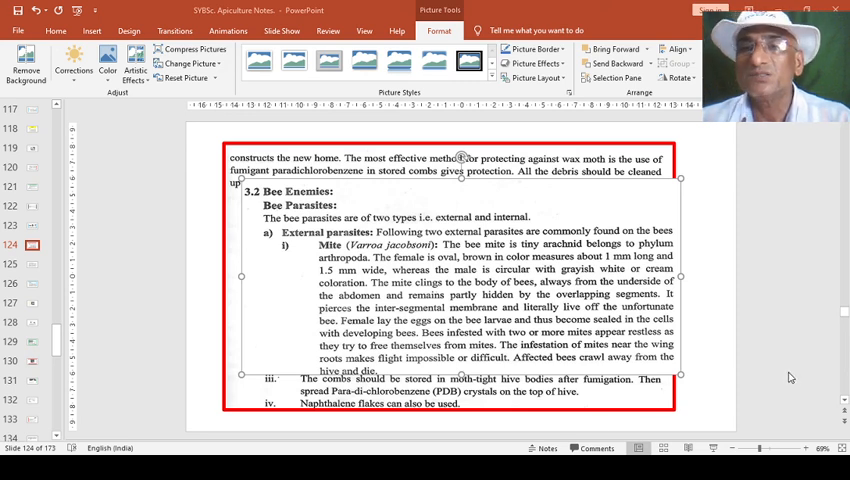